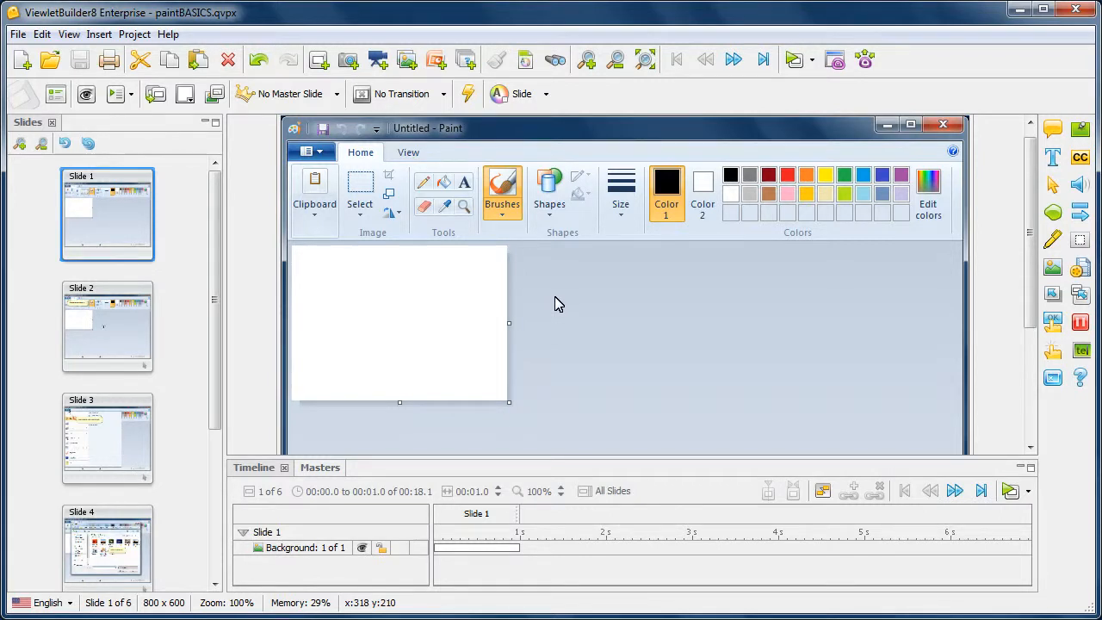
{"action": "mouse_move", "coordinate": [151, 42]}
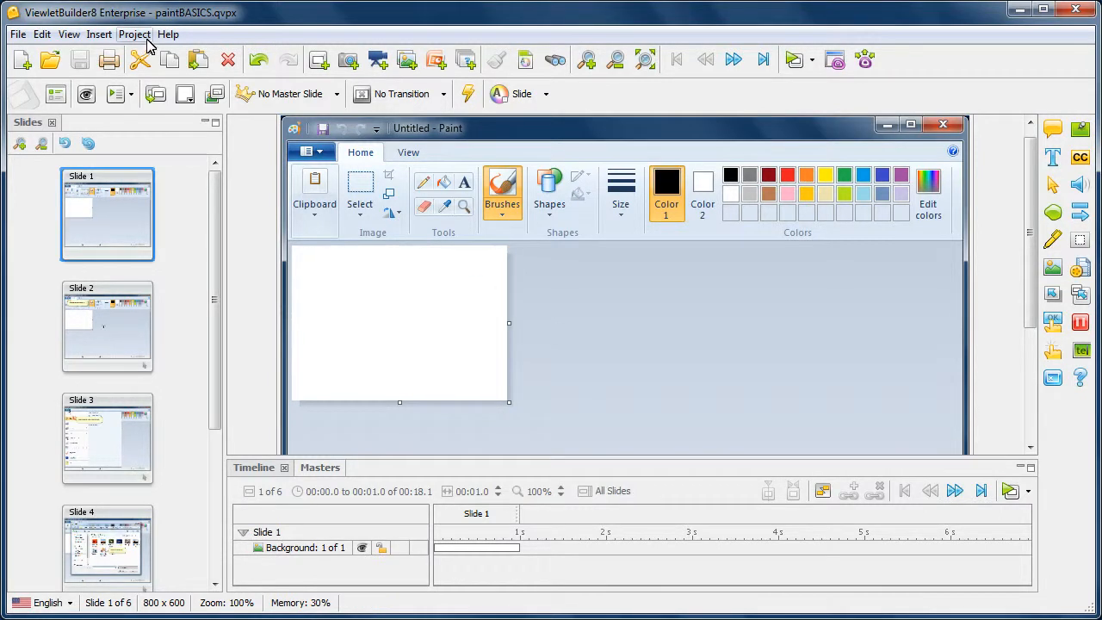
Accept custom image quality in Project Properties, then compile paintBASICS for browser preview.
{"action": "left_click", "coordinate": [134, 34]}
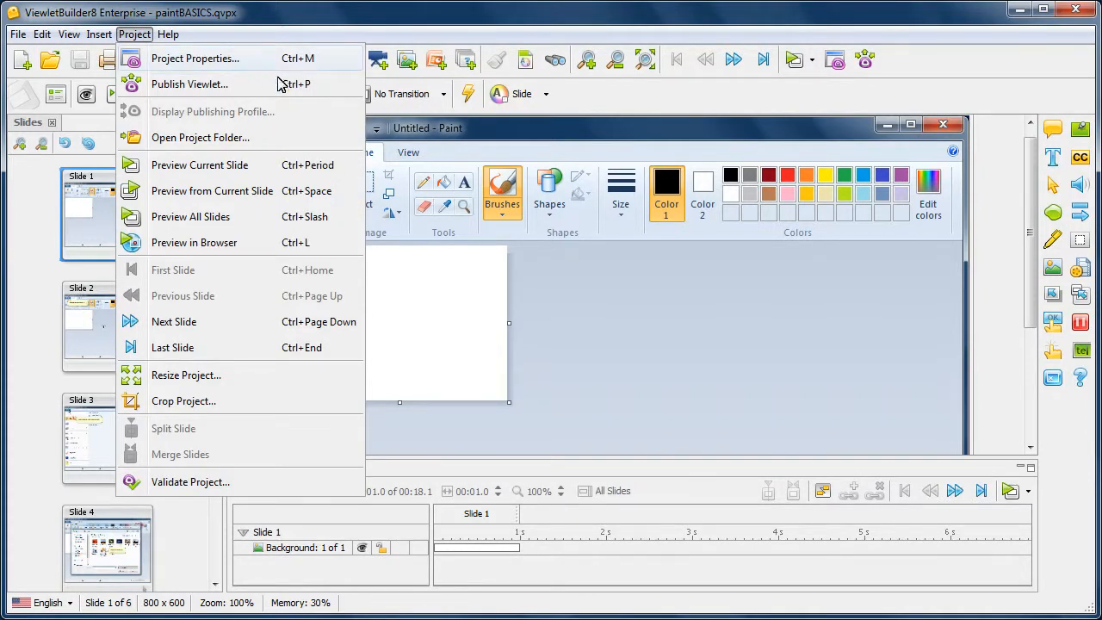
{"action": "left_click", "coordinate": [197, 58]}
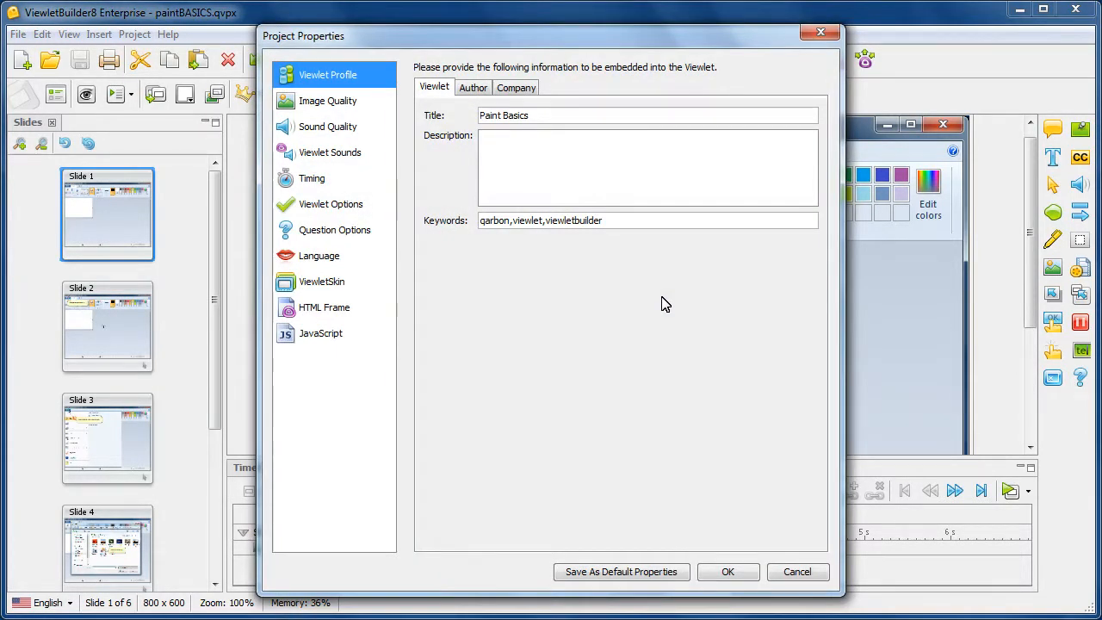
{"action": "left_click", "coordinate": [327, 101]}
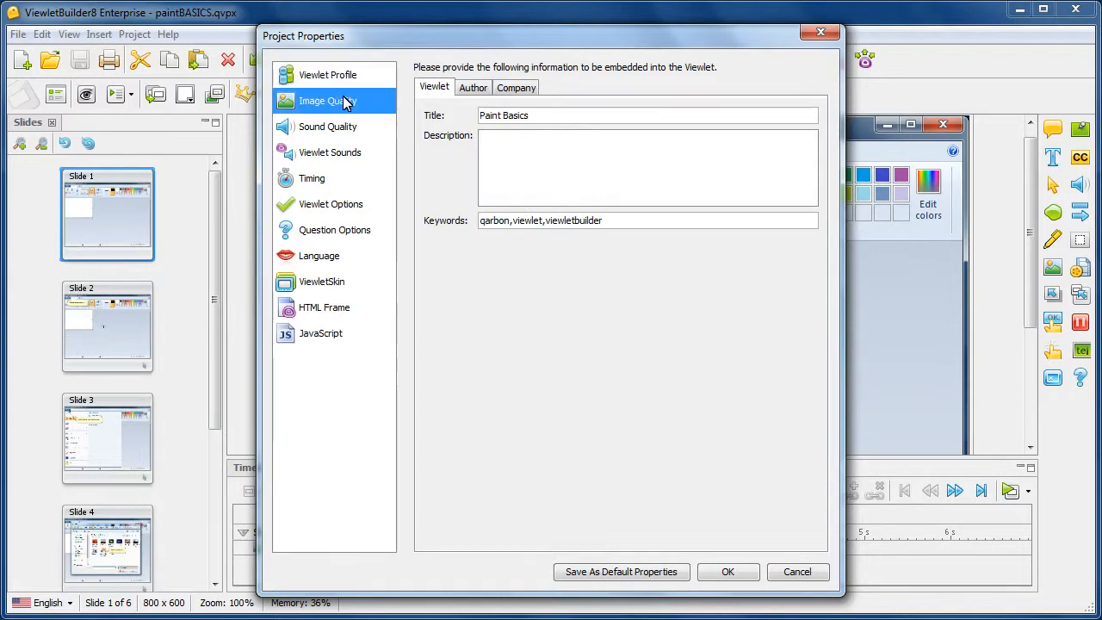
{"action": "left_click", "coordinate": [321, 101]}
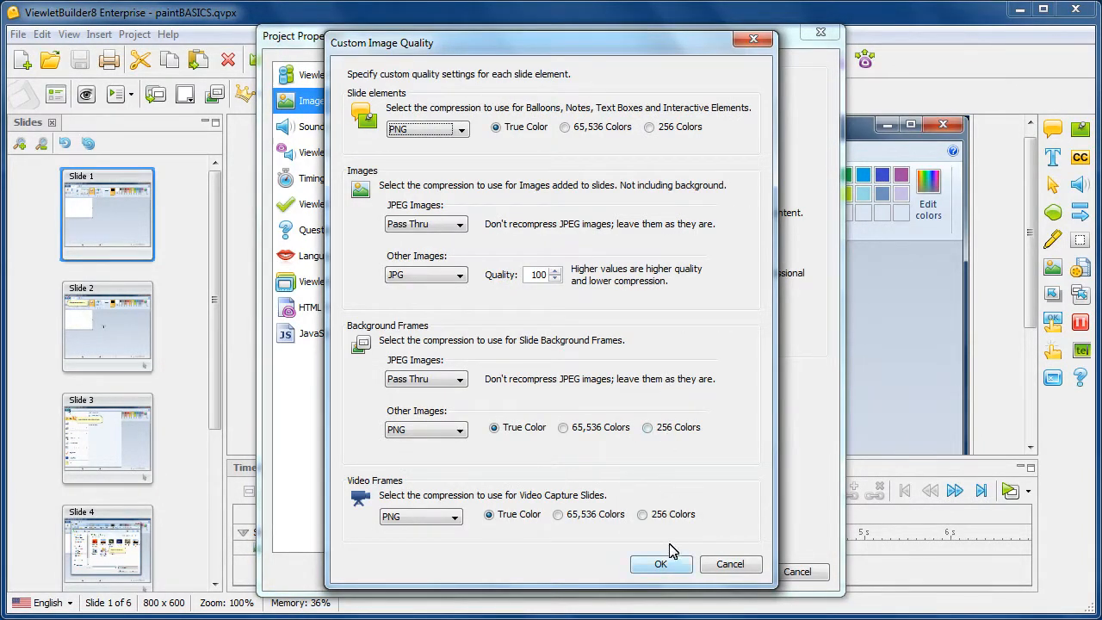
{"action": "left_click", "coordinate": [661, 564]}
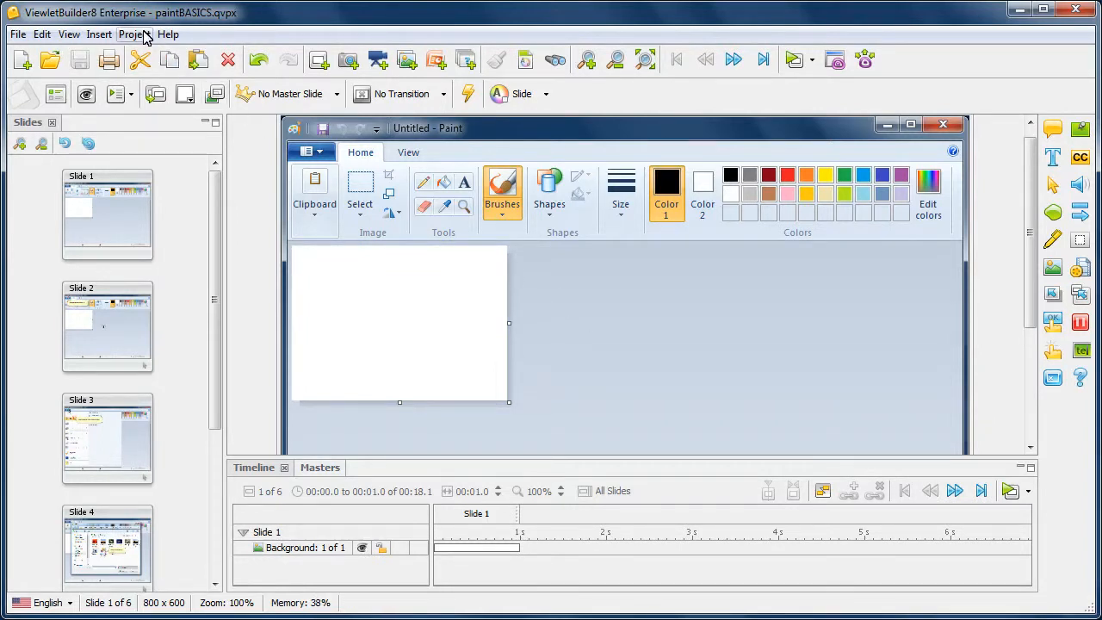
{"action": "left_click", "coordinate": [133, 34]}
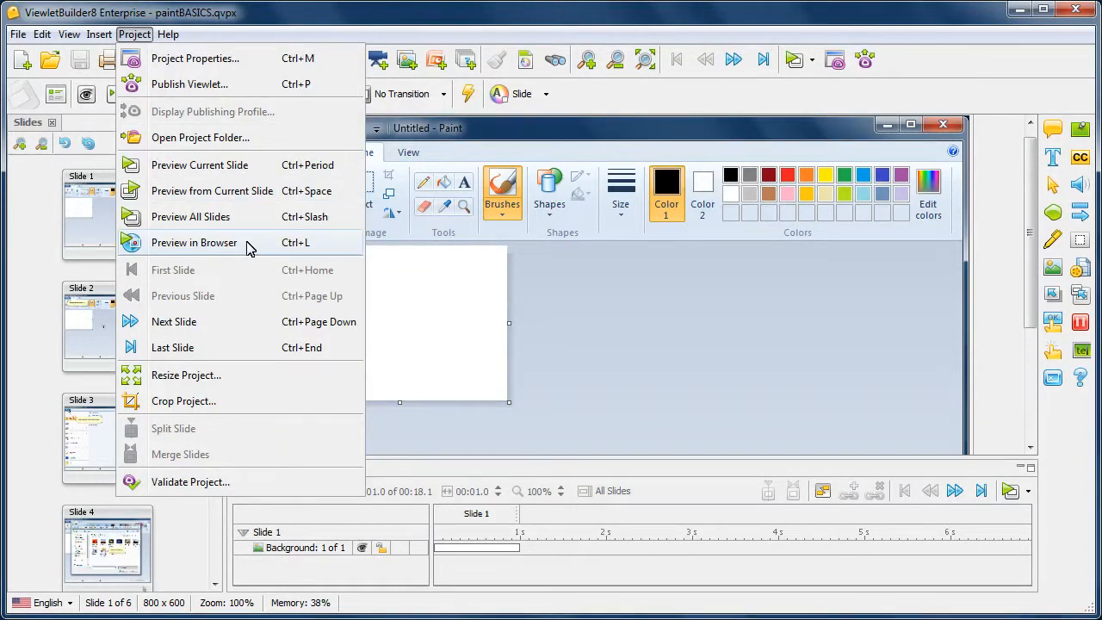
{"action": "mouse_move", "coordinate": [270, 251]}
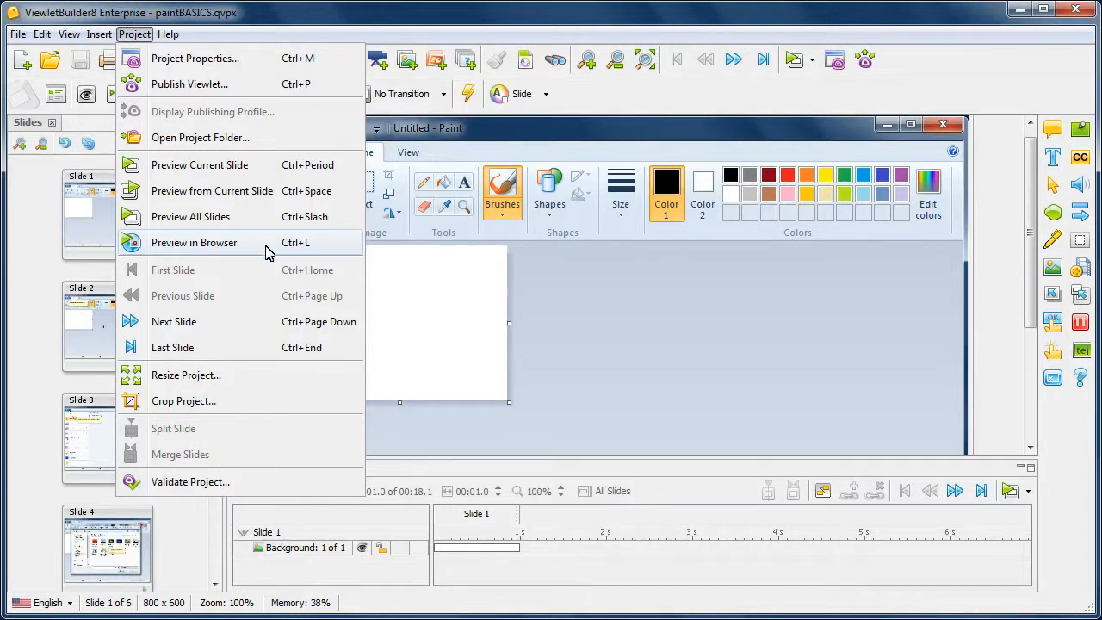
{"action": "mouse_move", "coordinate": [295, 254]}
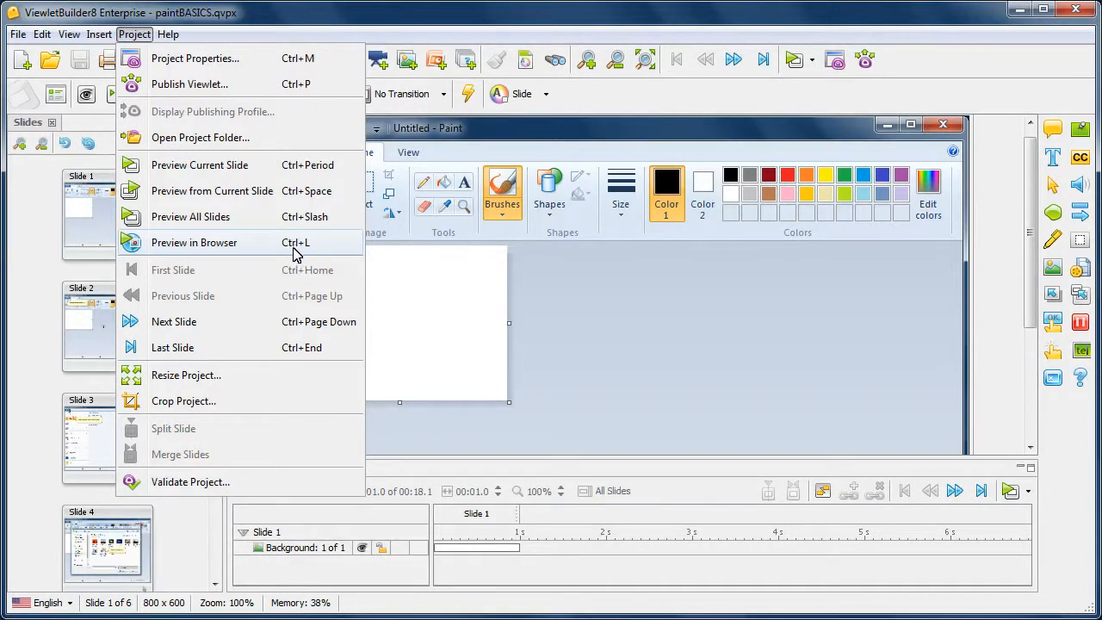
{"action": "mouse_move", "coordinate": [262, 249]}
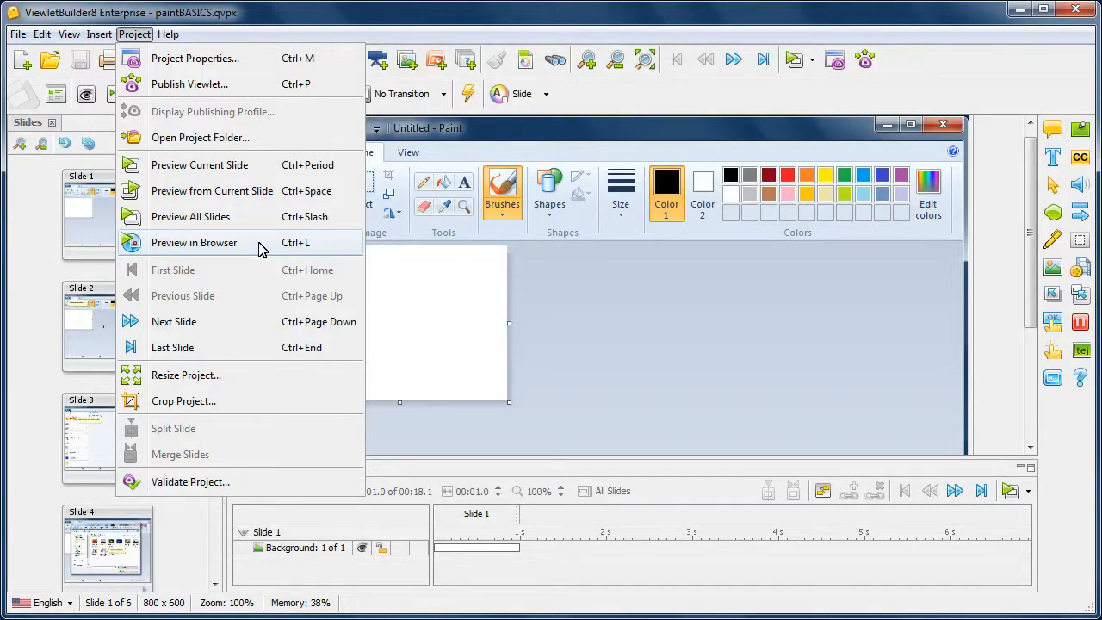
{"action": "left_click", "coordinate": [193, 242]}
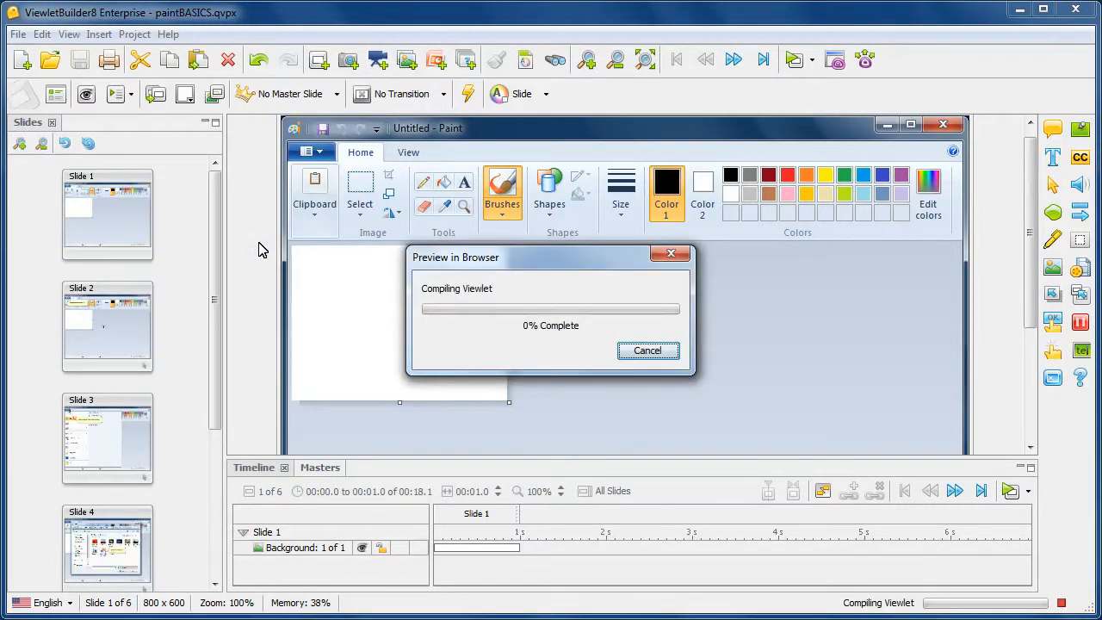